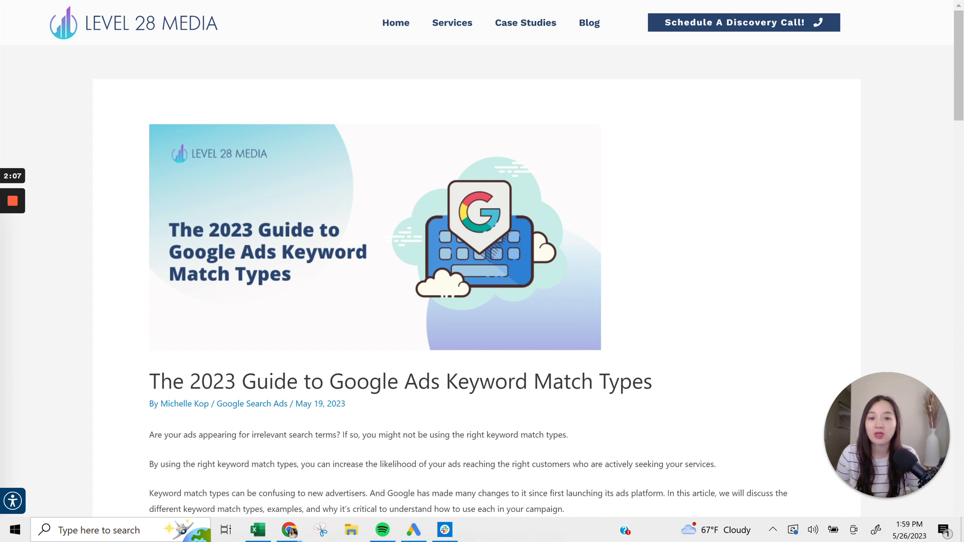
{"action": "mouse_move", "coordinate": [793, 298]}
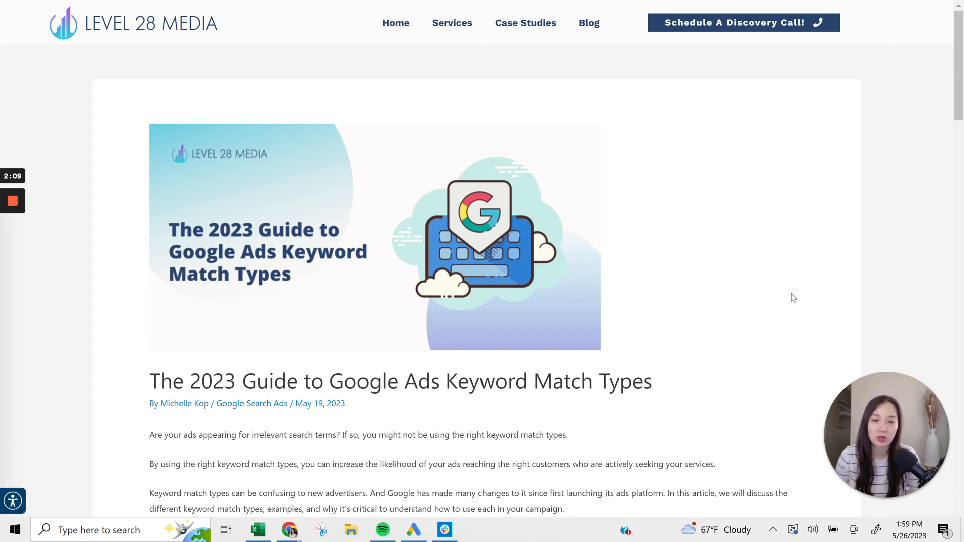
{"action": "scroll", "scroll_direction": "down", "scroll_amount": 3}
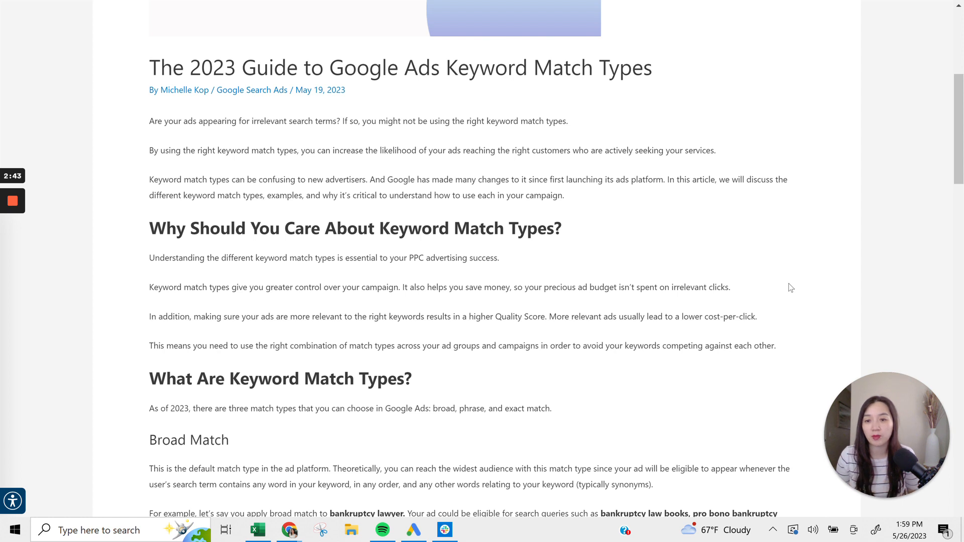
{"action": "scroll", "scroll_direction": "down", "scroll_amount": 3}
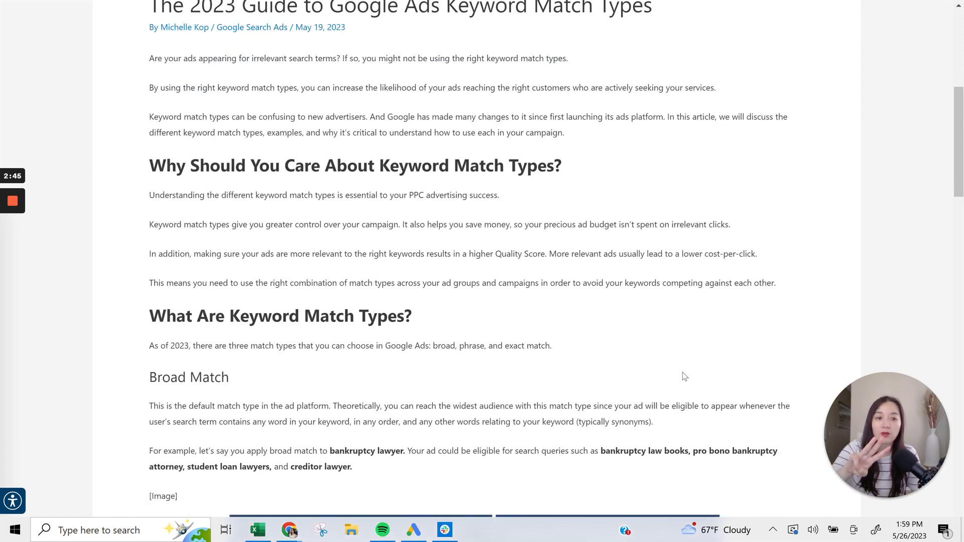
{"action": "scroll", "scroll_direction": "down", "scroll_amount": 3}
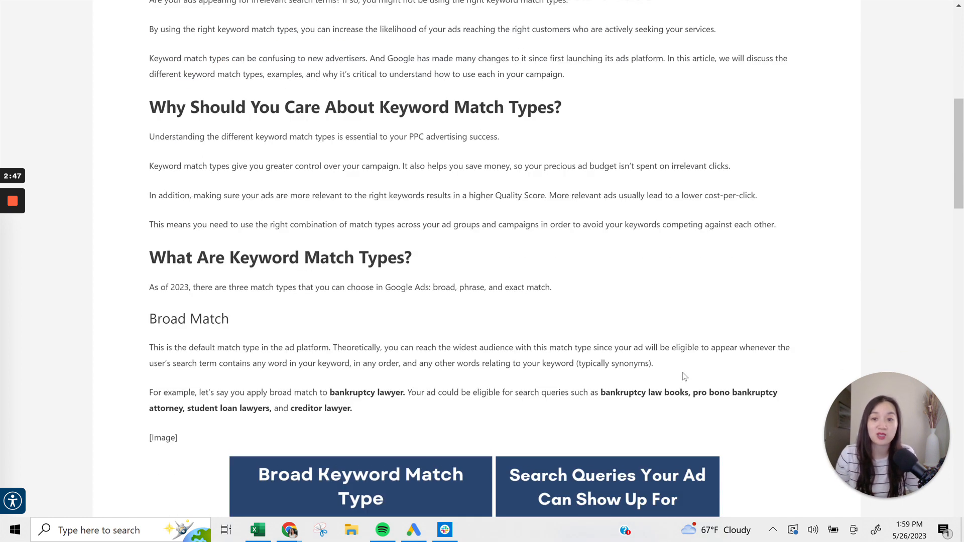
{"action": "scroll", "scroll_direction": "down", "scroll_amount": 3}
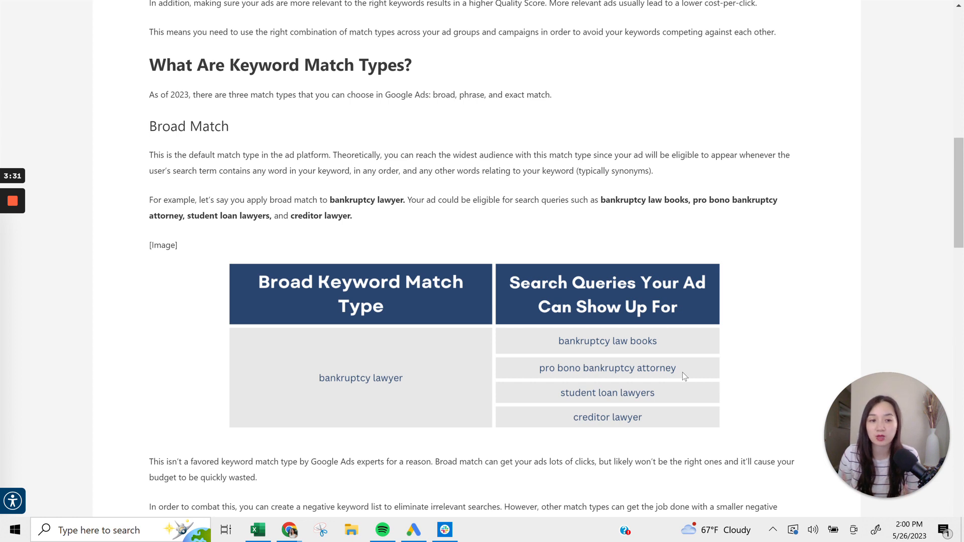
{"action": "mouse_move", "coordinate": [4, 405]}
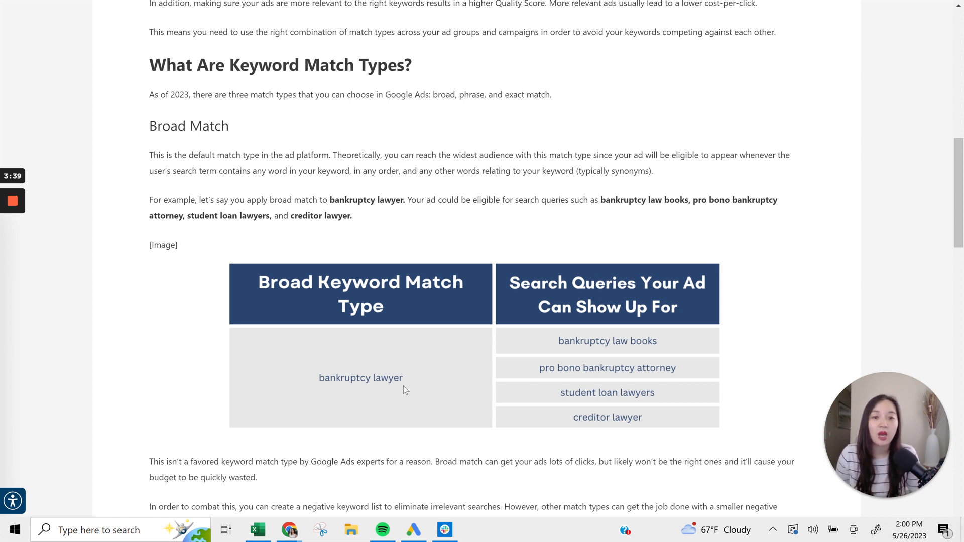
{"action": "mouse_move", "coordinate": [95, 314]}
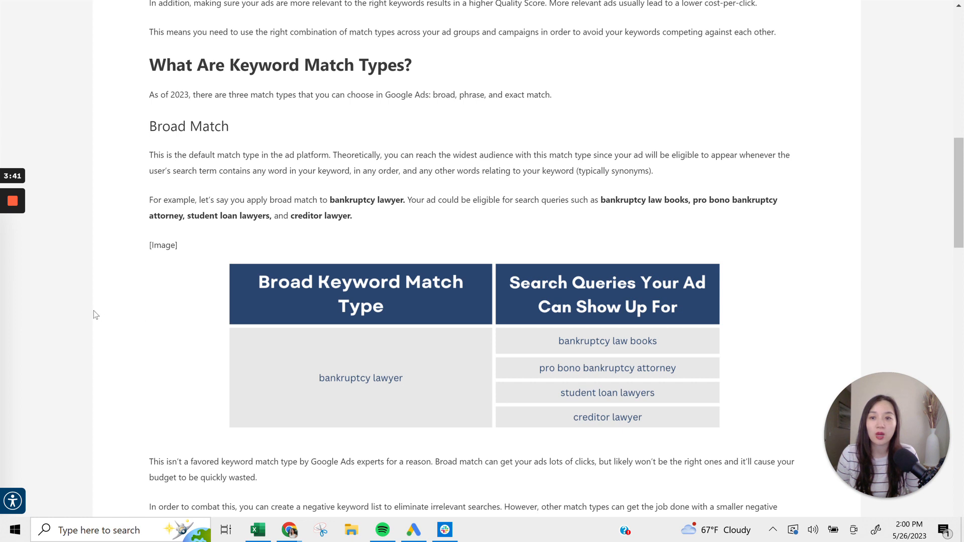
{"action": "mouse_move", "coordinate": [343, 388]}
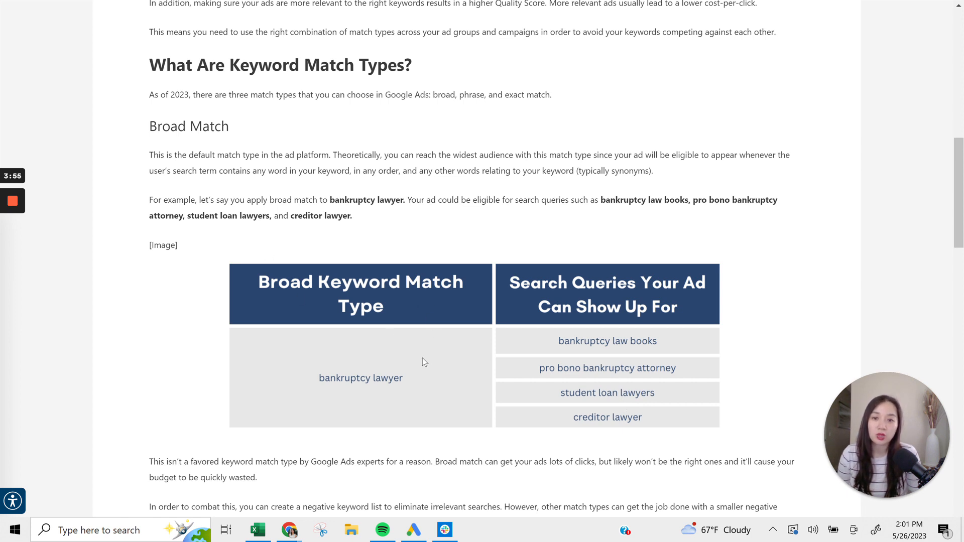
{"action": "mouse_move", "coordinate": [394, 402]}
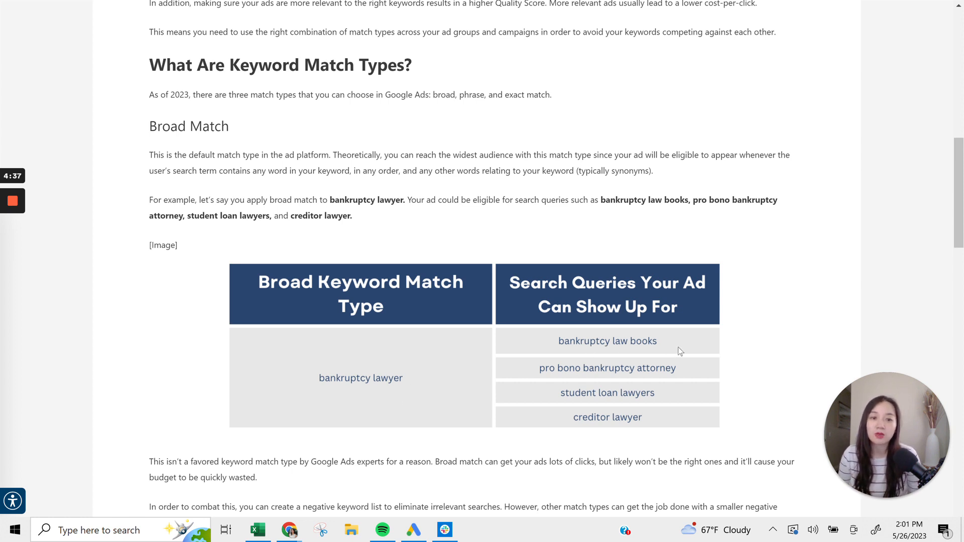
{"action": "mouse_move", "coordinate": [629, 369]}
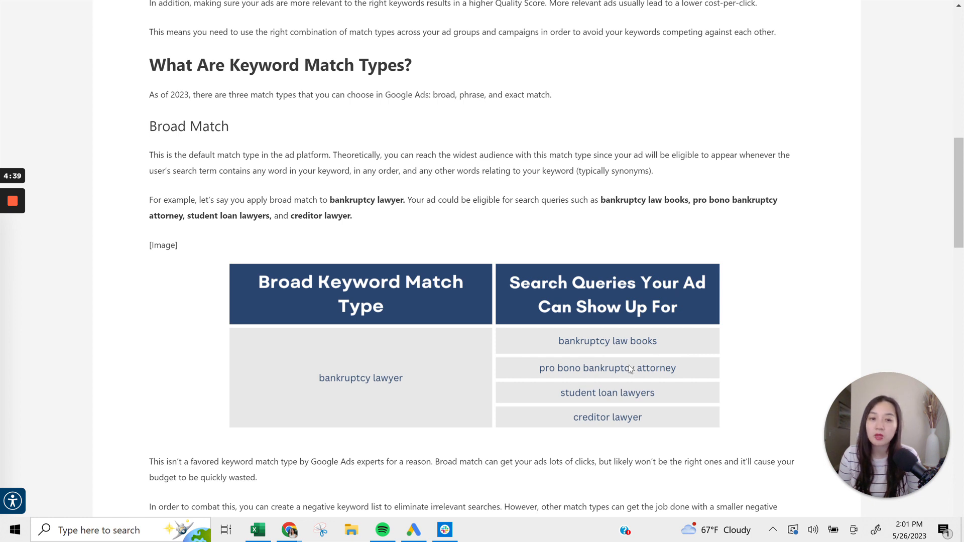
{"action": "mouse_move", "coordinate": [704, 383]}
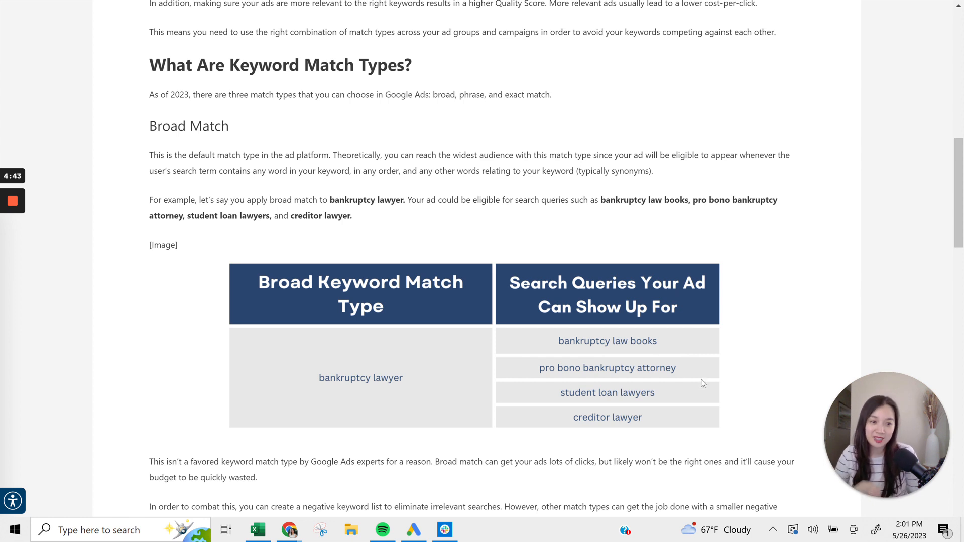
{"action": "mouse_move", "coordinate": [646, 429]}
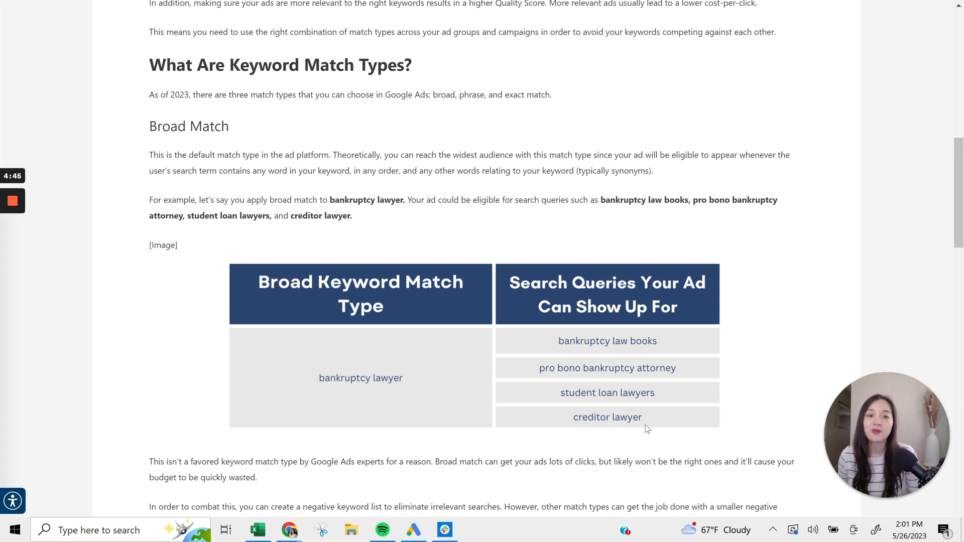
{"action": "mouse_move", "coordinate": [637, 408]}
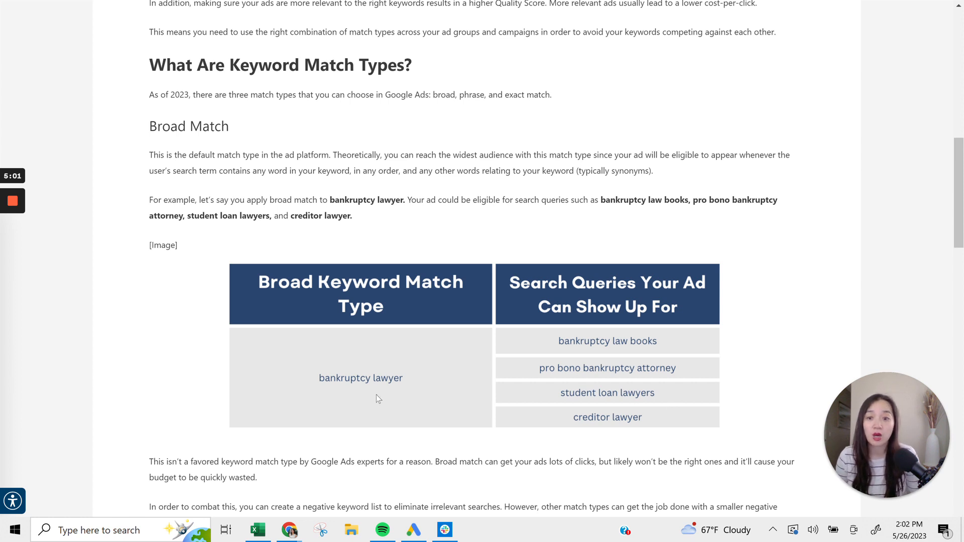
{"action": "mouse_move", "coordinate": [449, 362]}
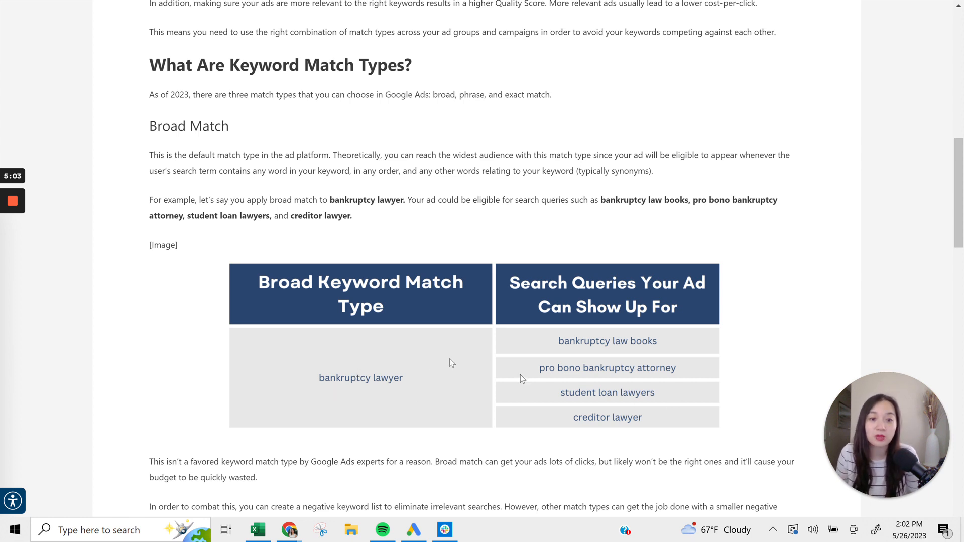
{"action": "mouse_move", "coordinate": [601, 429]}
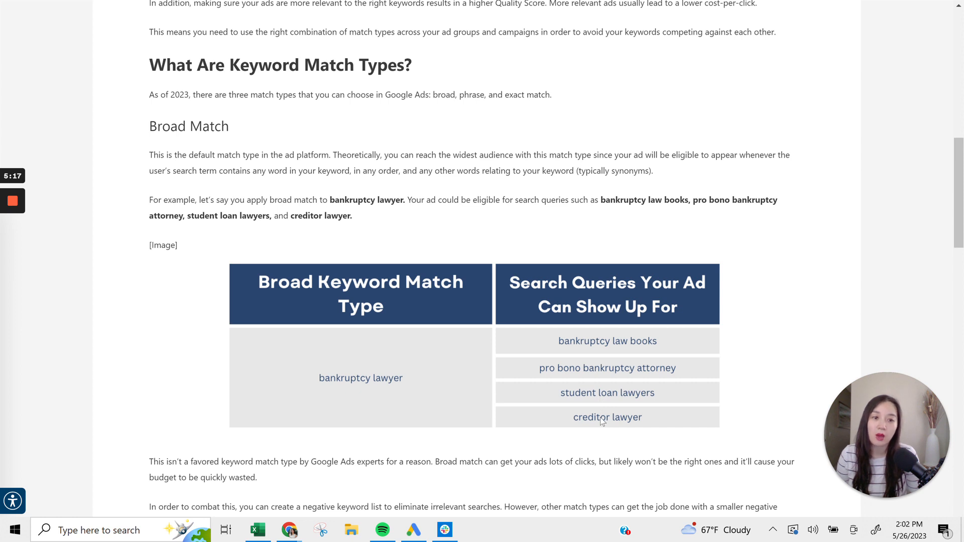
{"action": "mouse_move", "coordinate": [600, 420]}
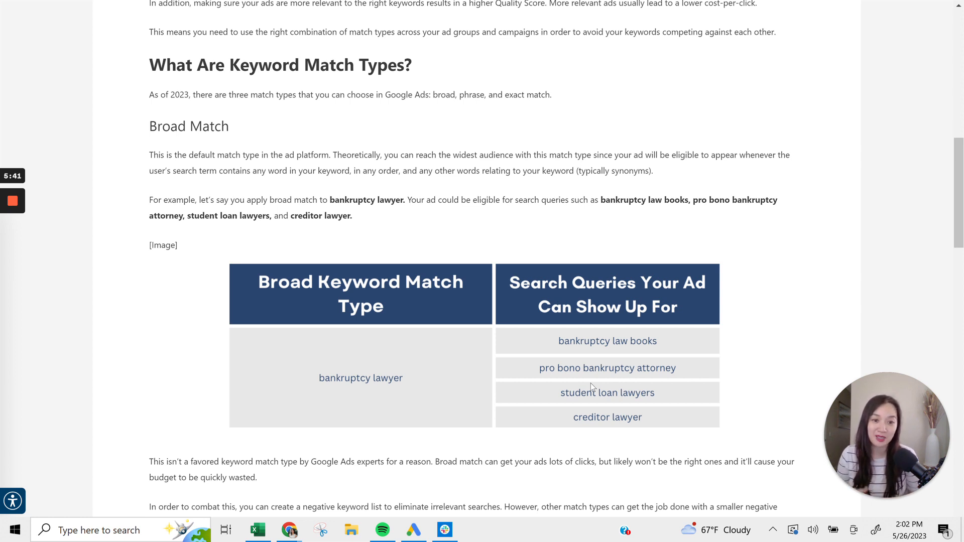
{"action": "mouse_move", "coordinate": [684, 426]}
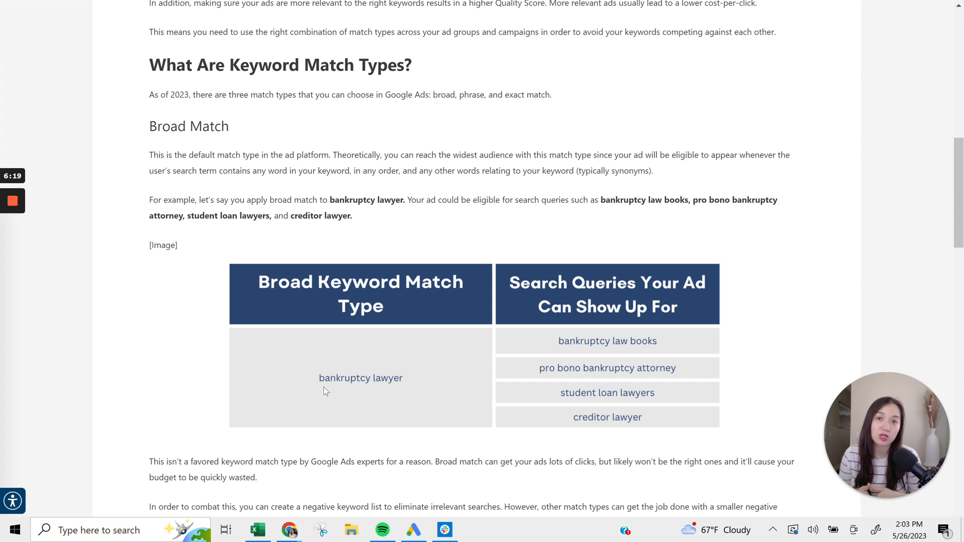
{"action": "mouse_move", "coordinate": [336, 382]}
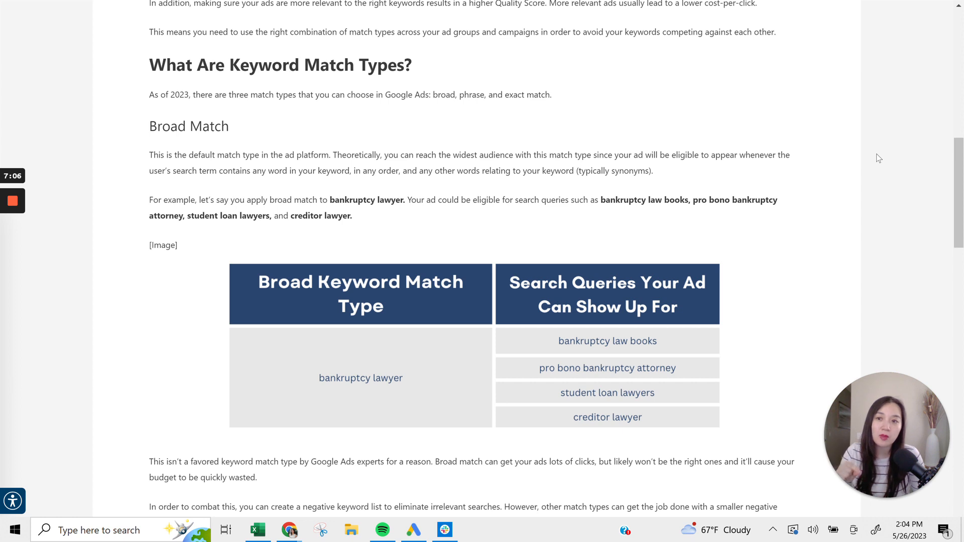
{"action": "scroll", "scroll_direction": "down", "scroll_amount": 3}
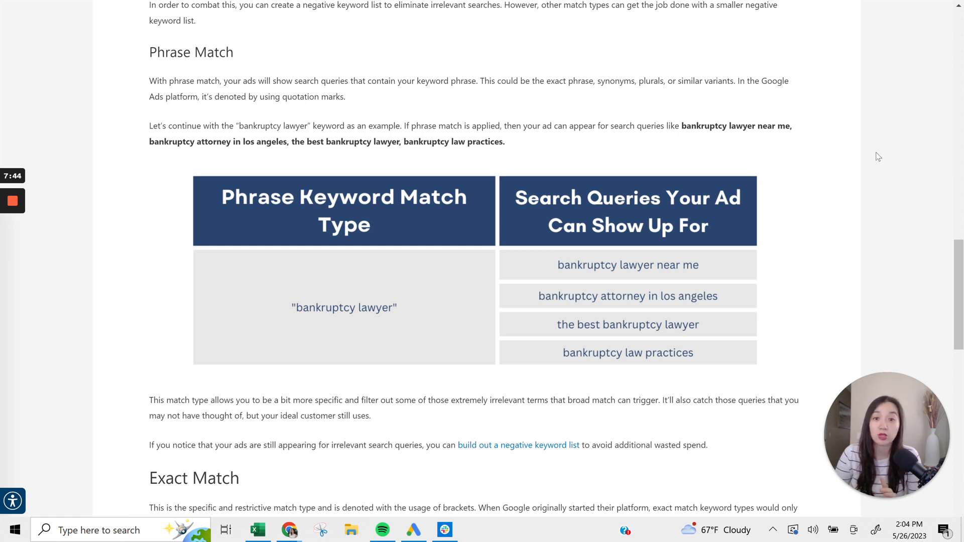
{"action": "mouse_move", "coordinate": [684, 300]}
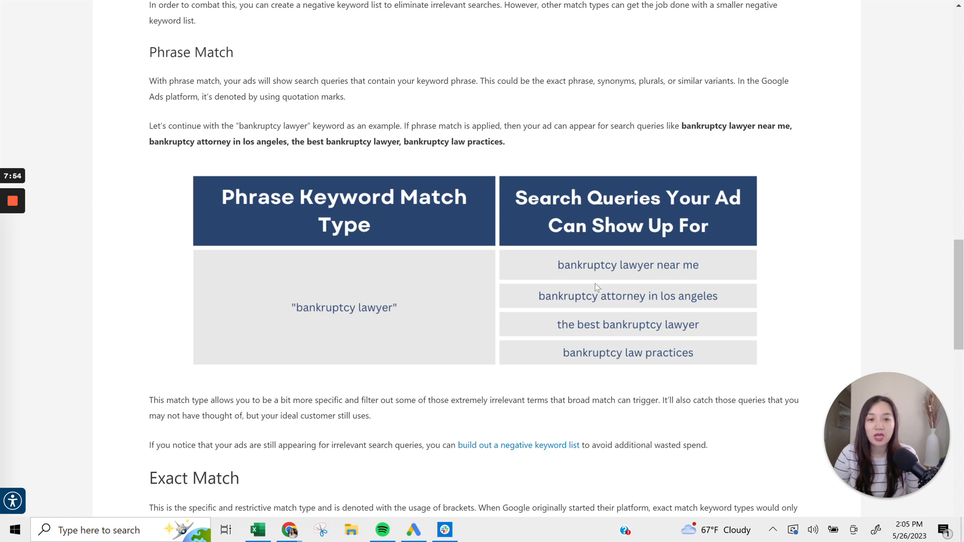
{"action": "mouse_move", "coordinate": [371, 318]}
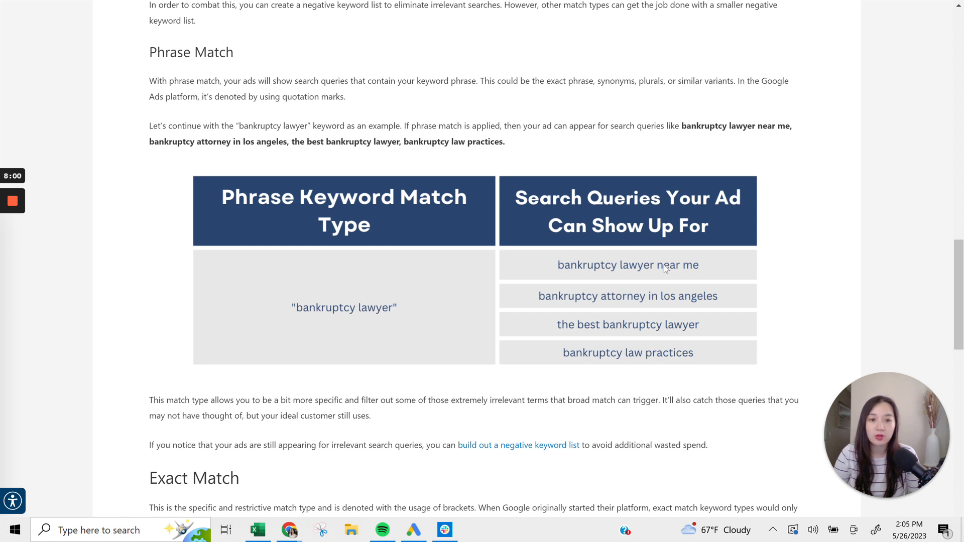
{"action": "mouse_move", "coordinate": [632, 275]}
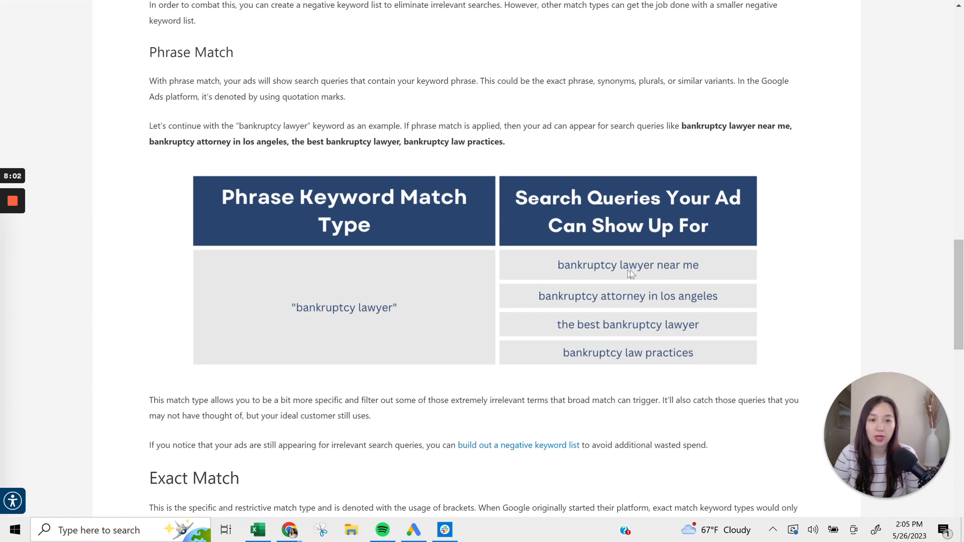
{"action": "mouse_move", "coordinate": [658, 302]}
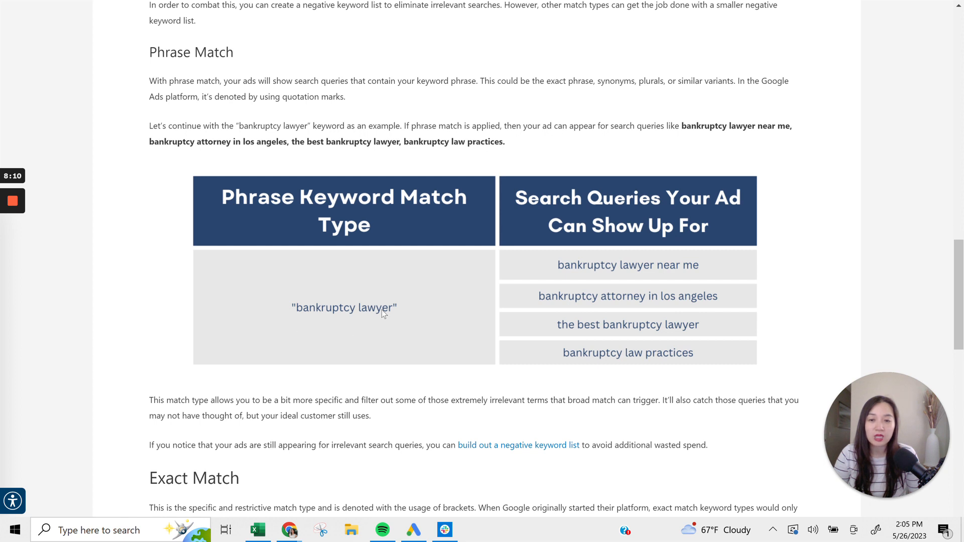
{"action": "mouse_move", "coordinate": [466, 338]}
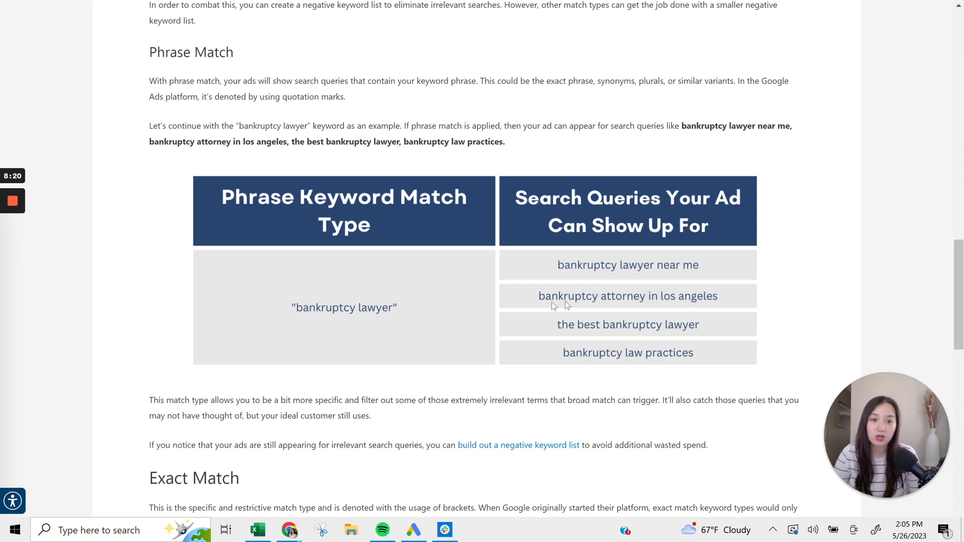
{"action": "mouse_move", "coordinate": [638, 299]}
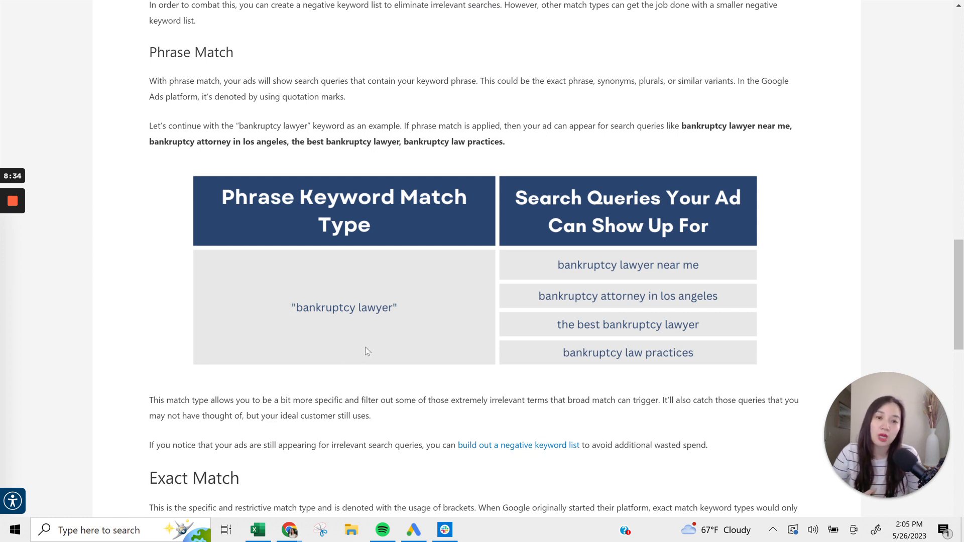
{"action": "mouse_move", "coordinate": [377, 338]}
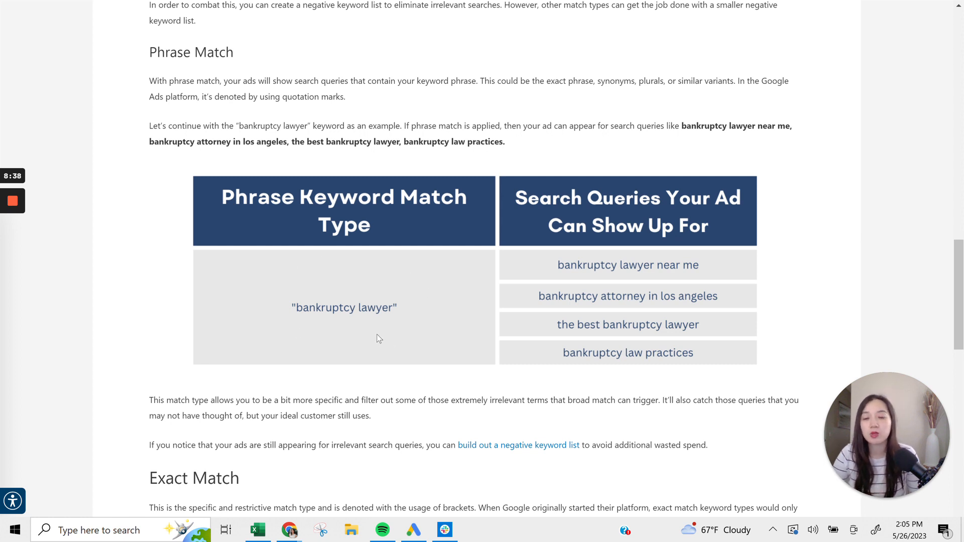
{"action": "mouse_move", "coordinate": [322, 308]}
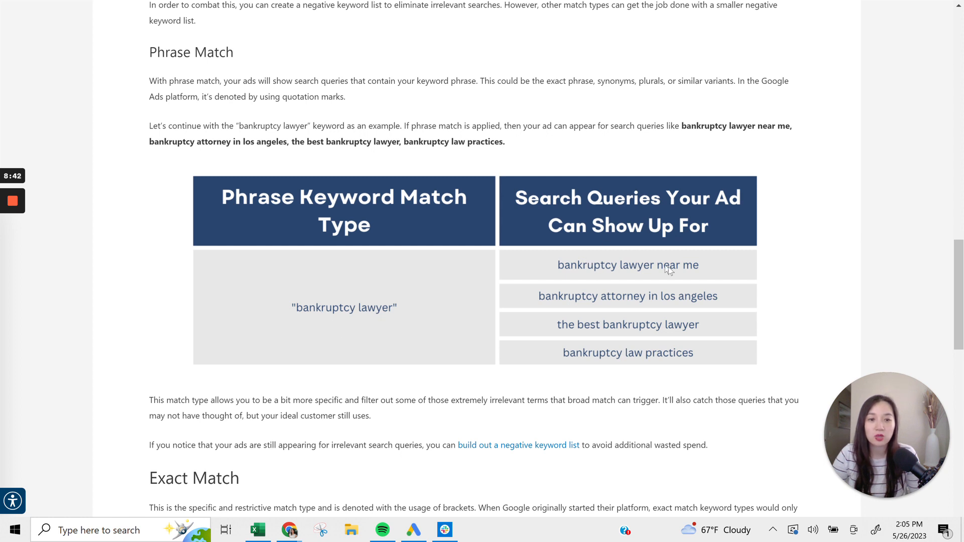
{"action": "mouse_move", "coordinate": [655, 337]}
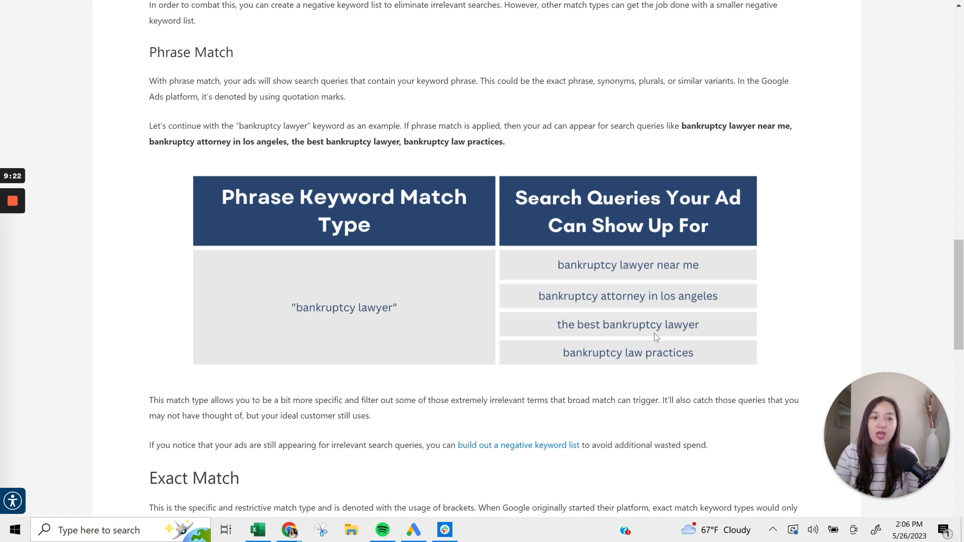
{"action": "scroll", "scroll_direction": "down", "scroll_amount": 3}
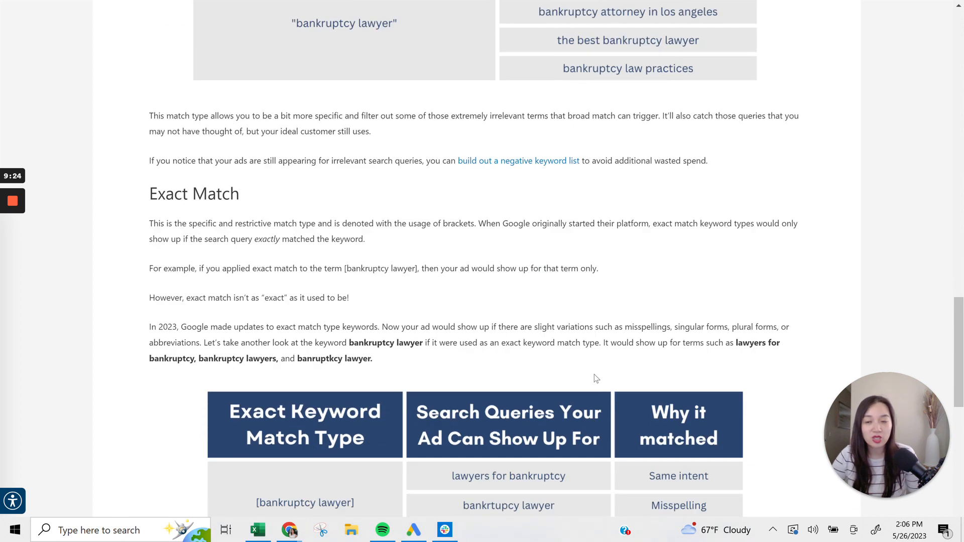
{"action": "scroll", "scroll_direction": "down", "scroll_amount": 3}
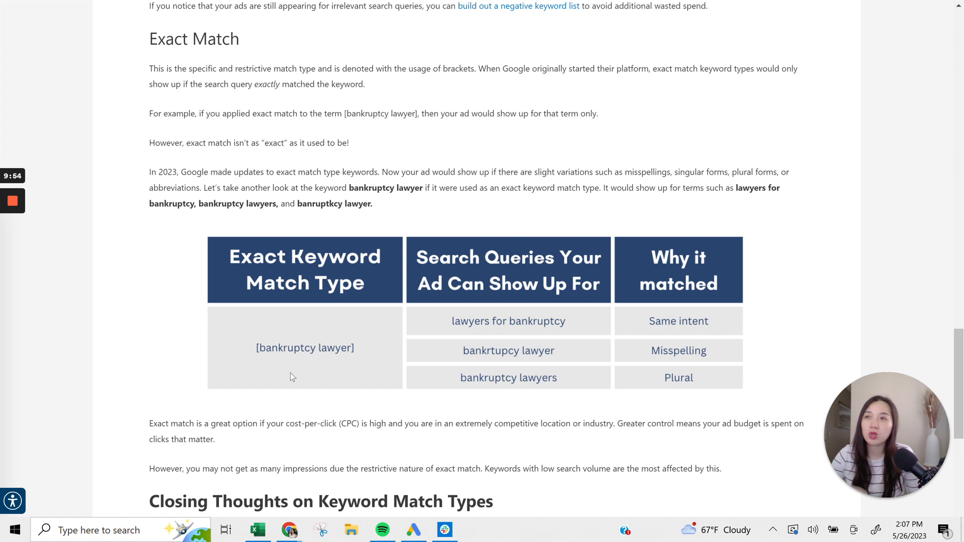
{"action": "mouse_move", "coordinate": [363, 329]}
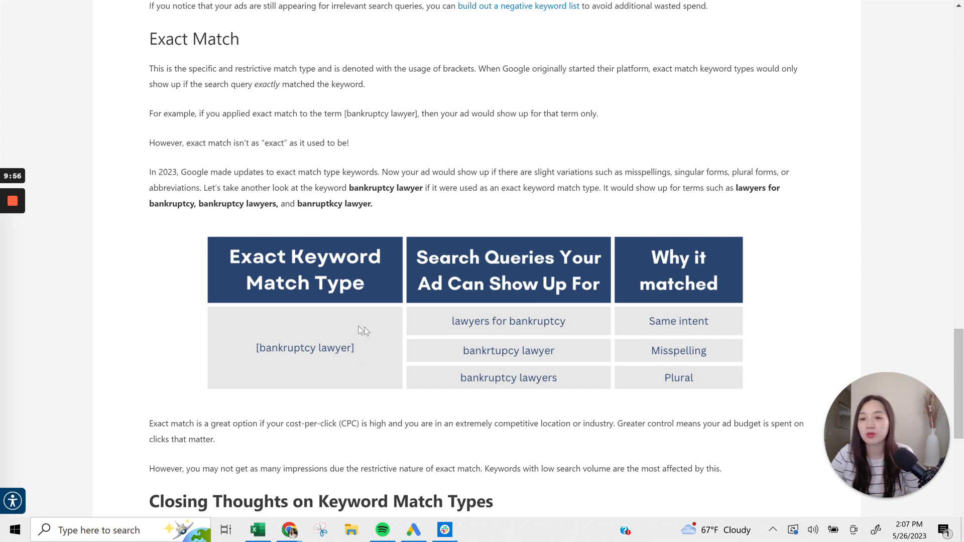
{"action": "mouse_move", "coordinate": [366, 366]}
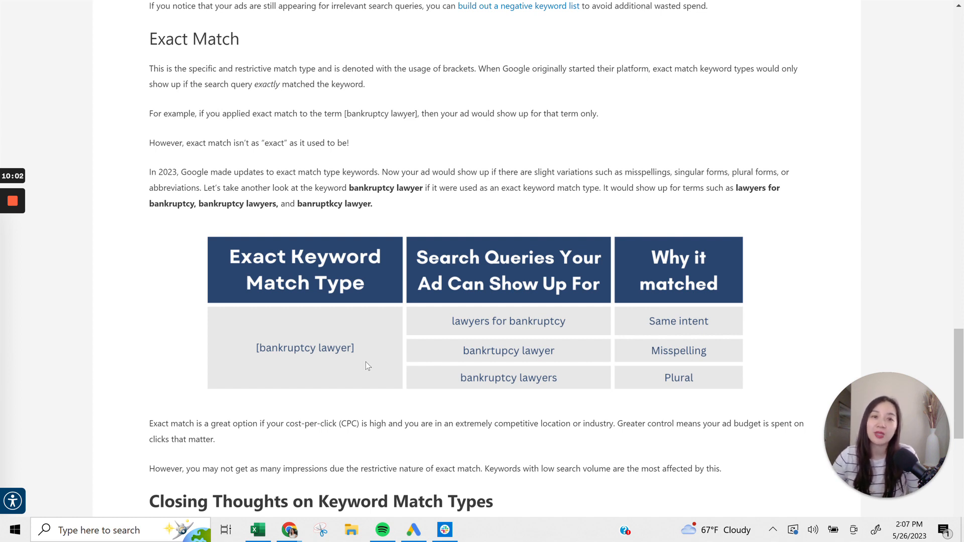
{"action": "mouse_move", "coordinate": [371, 364]}
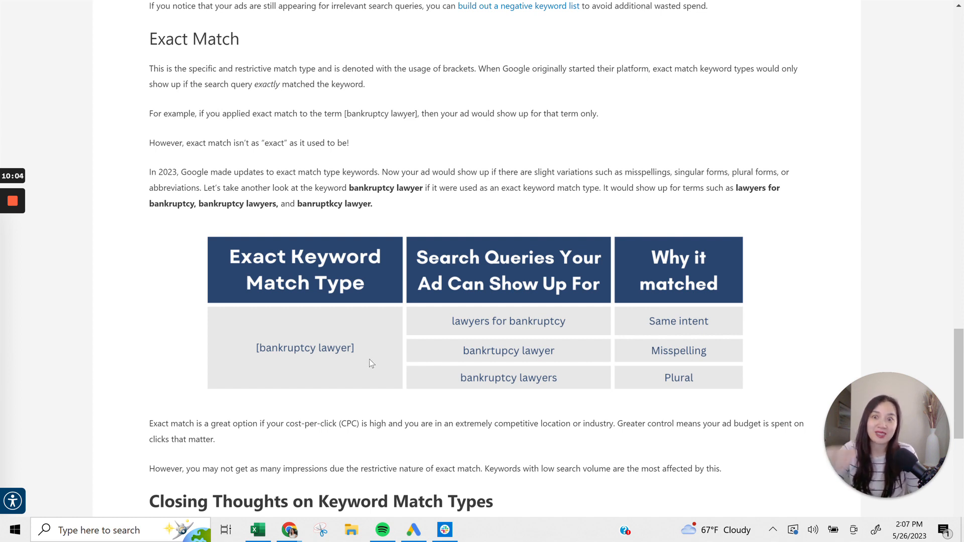
{"action": "mouse_move", "coordinate": [375, 363]}
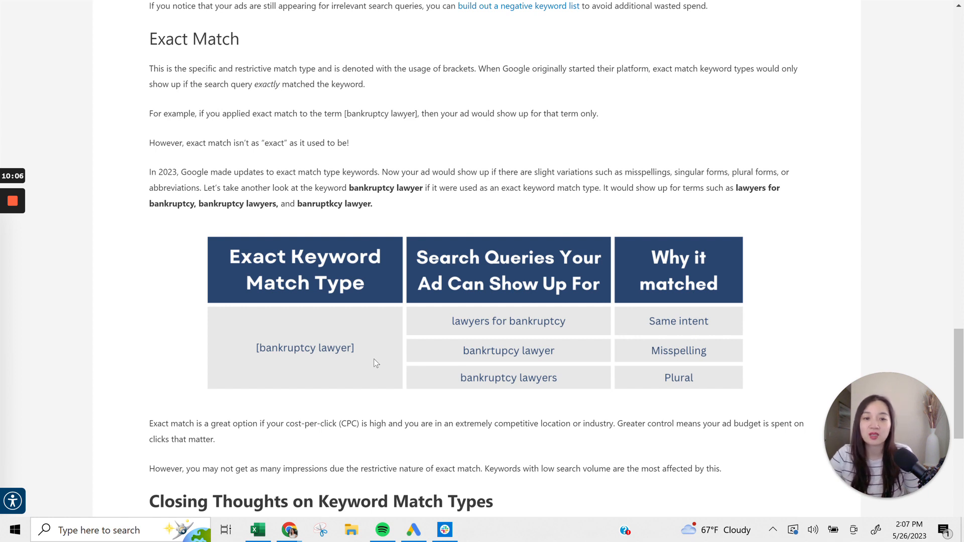
{"action": "mouse_move", "coordinate": [378, 364]}
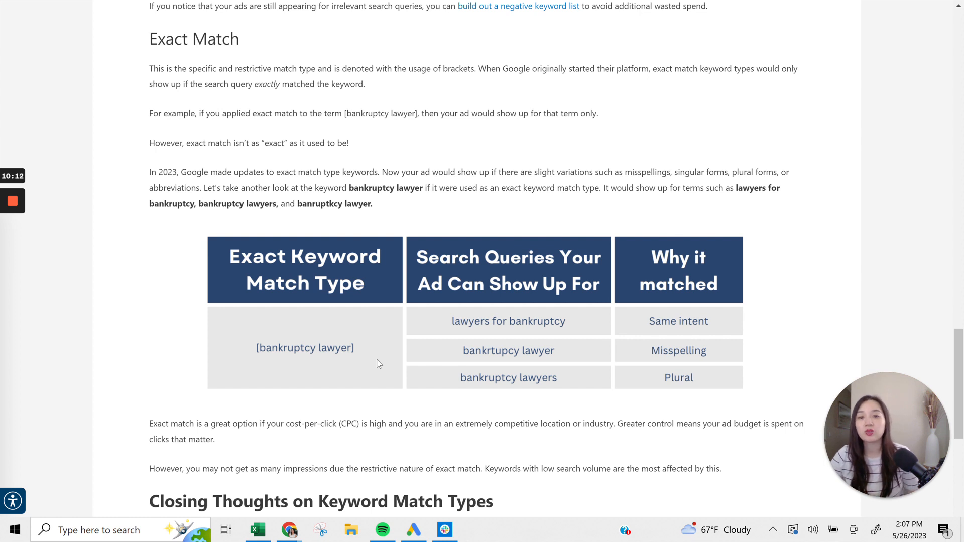
{"action": "mouse_move", "coordinate": [501, 273]}
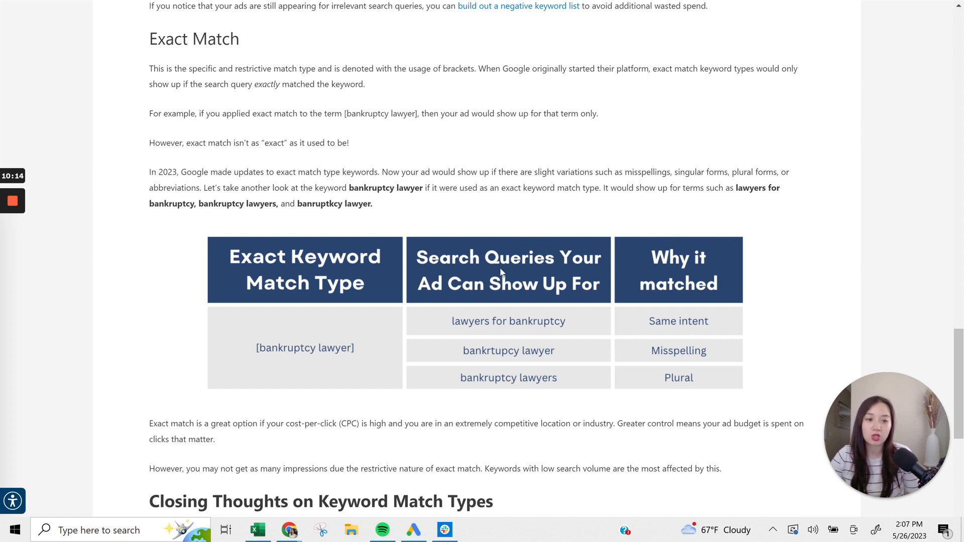
{"action": "mouse_move", "coordinate": [470, 364]}
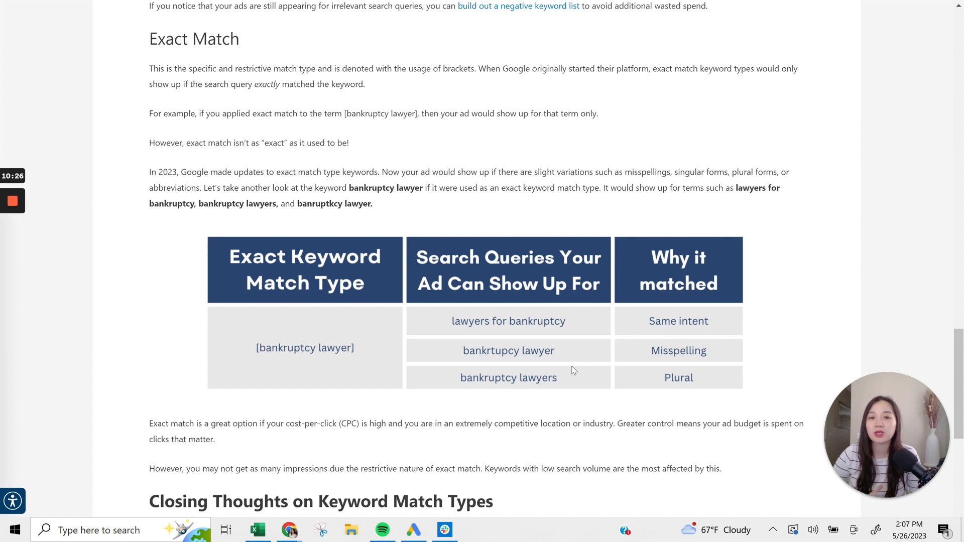
{"action": "mouse_move", "coordinate": [316, 371]}
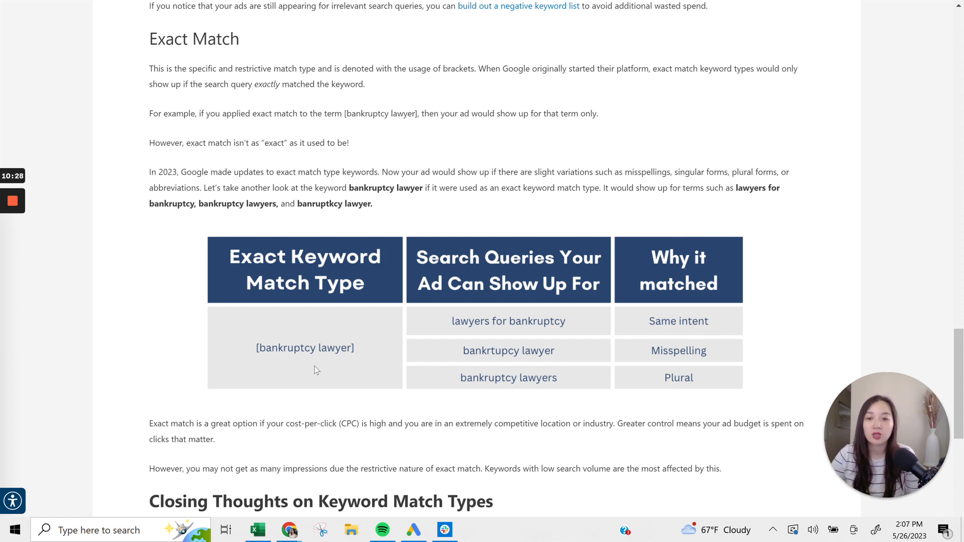
{"action": "mouse_move", "coordinate": [389, 350]}
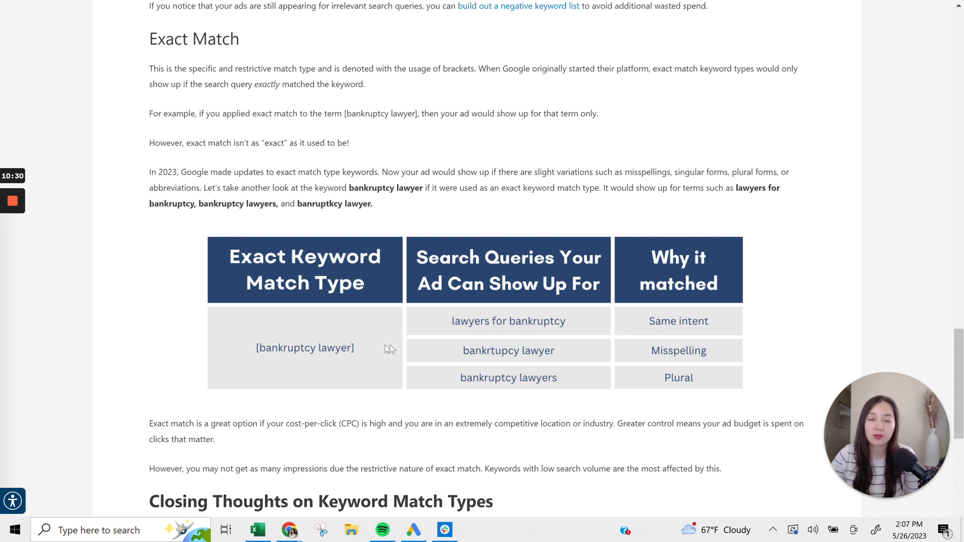
{"action": "mouse_move", "coordinate": [615, 341]}
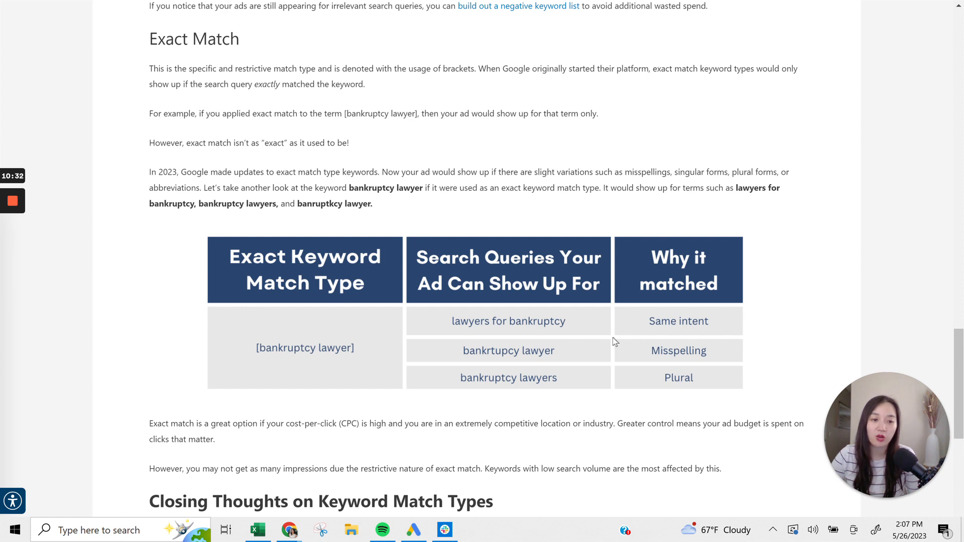
{"action": "mouse_move", "coordinate": [612, 330]}
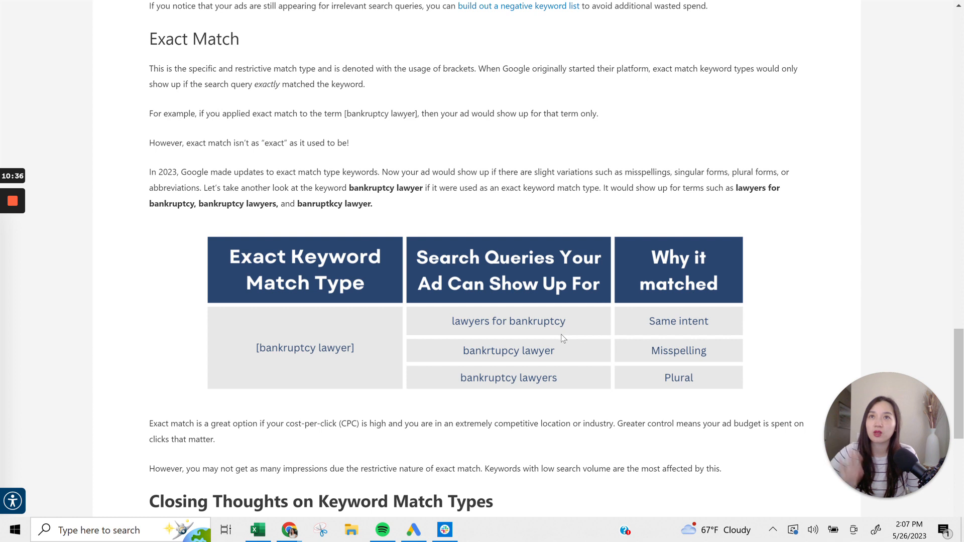
{"action": "mouse_move", "coordinate": [547, 362]}
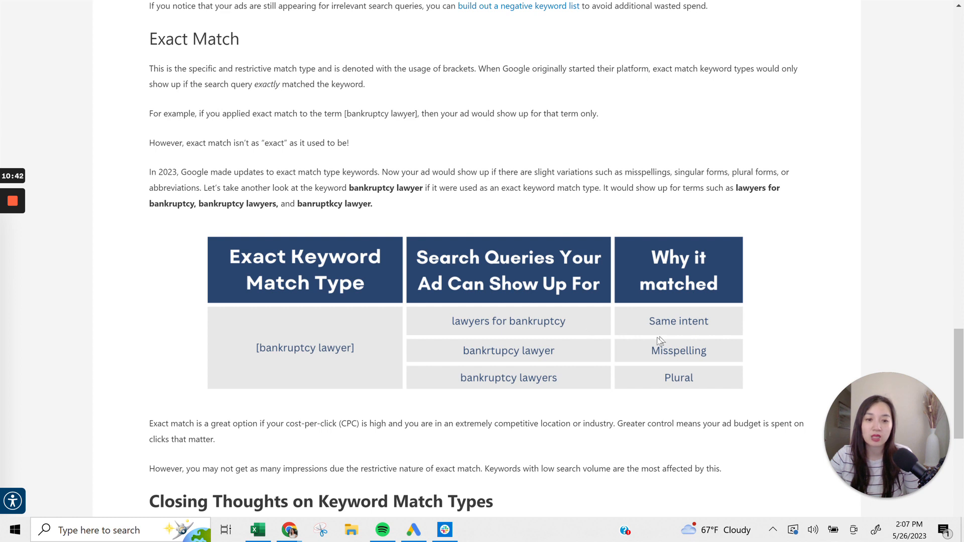
{"action": "mouse_move", "coordinate": [620, 349]}
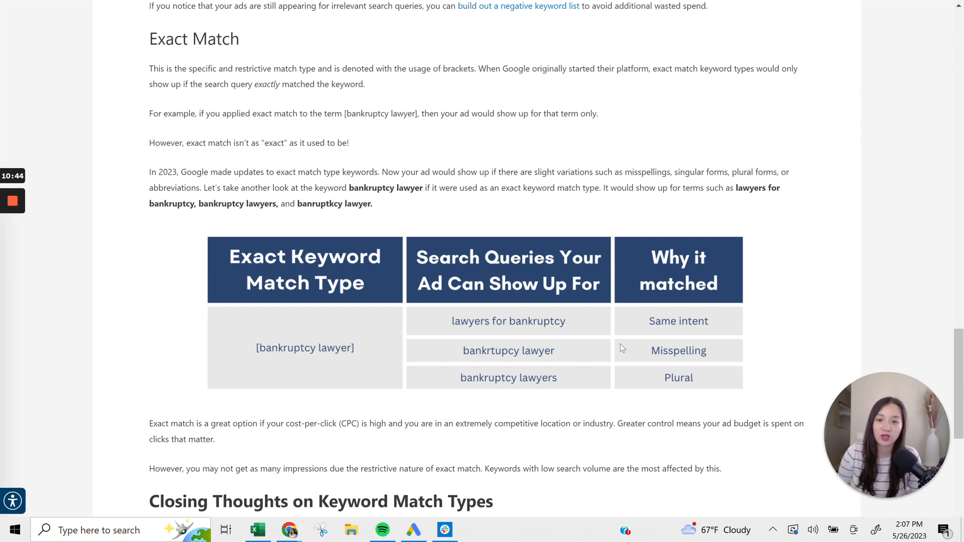
{"action": "mouse_move", "coordinate": [552, 386]}
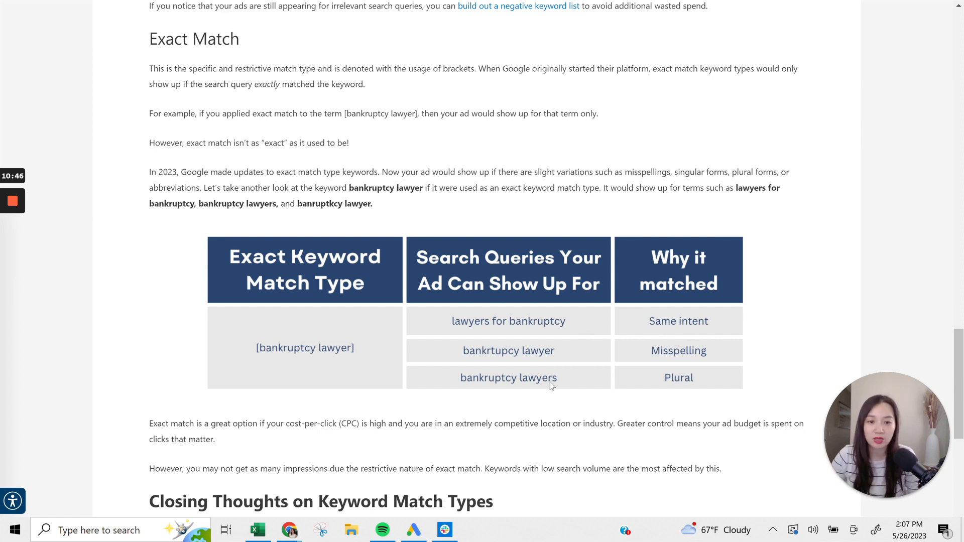
{"action": "scroll", "scroll_direction": "down", "scroll_amount": 3}
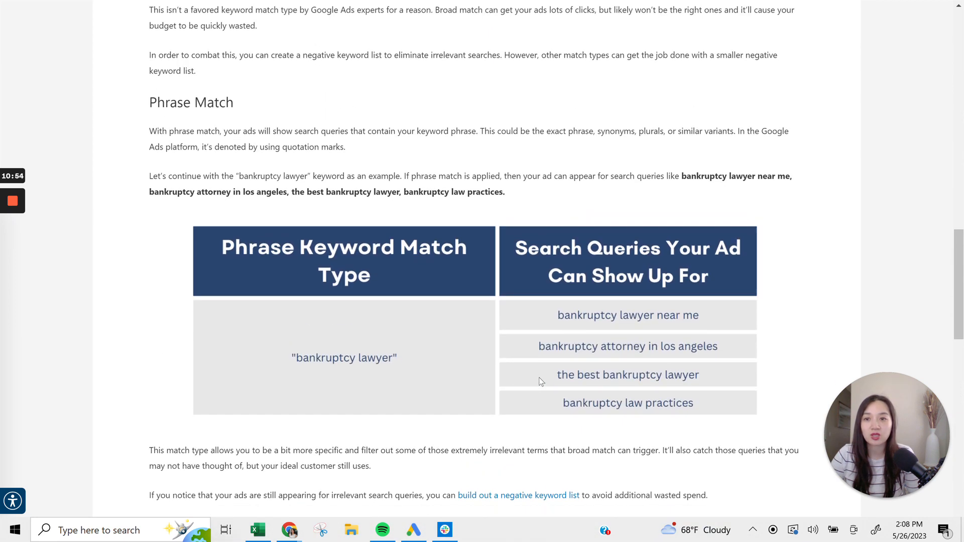
{"action": "scroll", "scroll_direction": "down", "scroll_amount": 3}
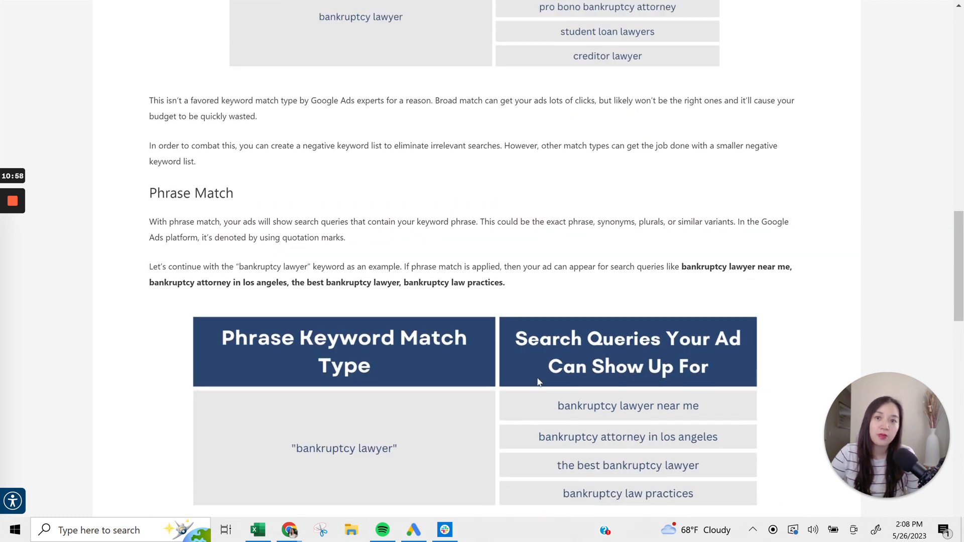
{"action": "scroll", "scroll_direction": "up", "scroll_amount": 3}
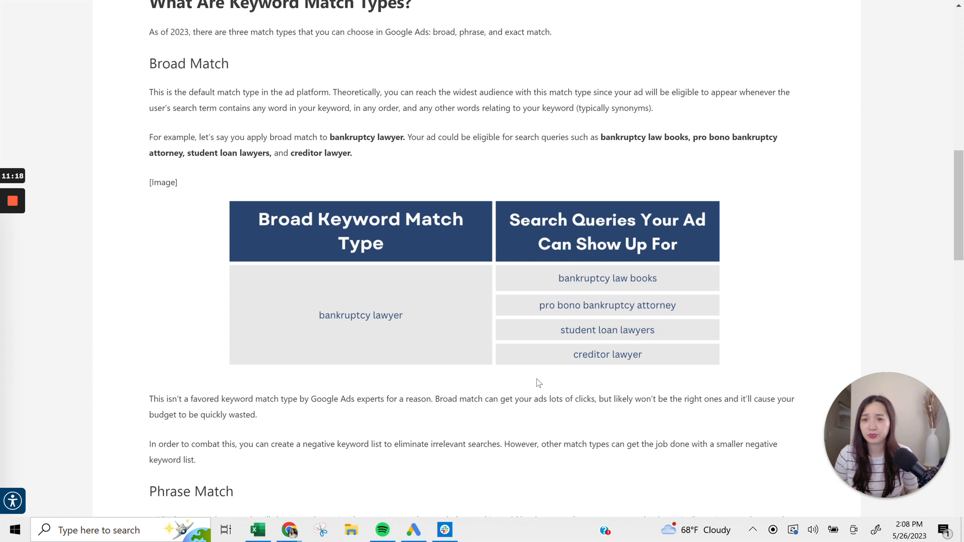
{"action": "scroll", "scroll_direction": "down", "scroll_amount": 3}
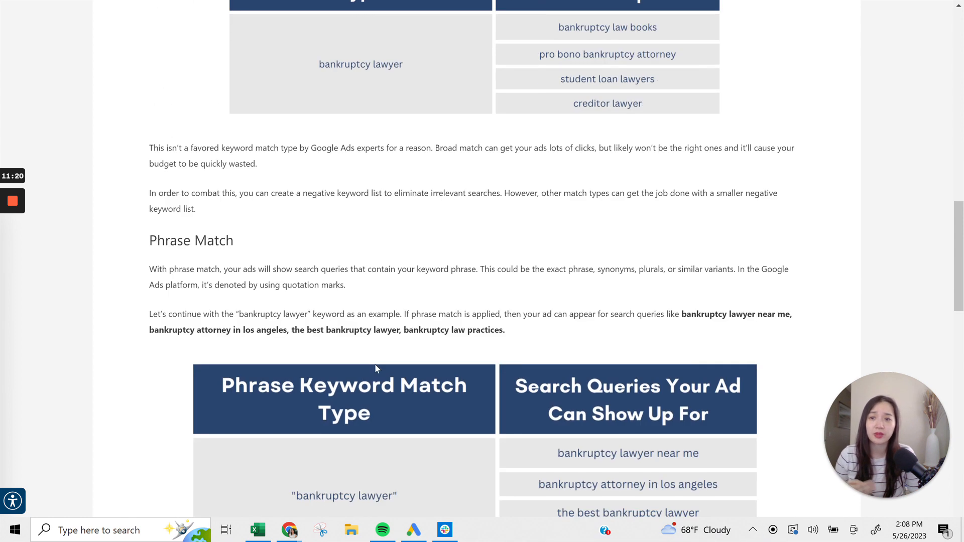
{"action": "scroll", "scroll_direction": "down", "scroll_amount": 3}
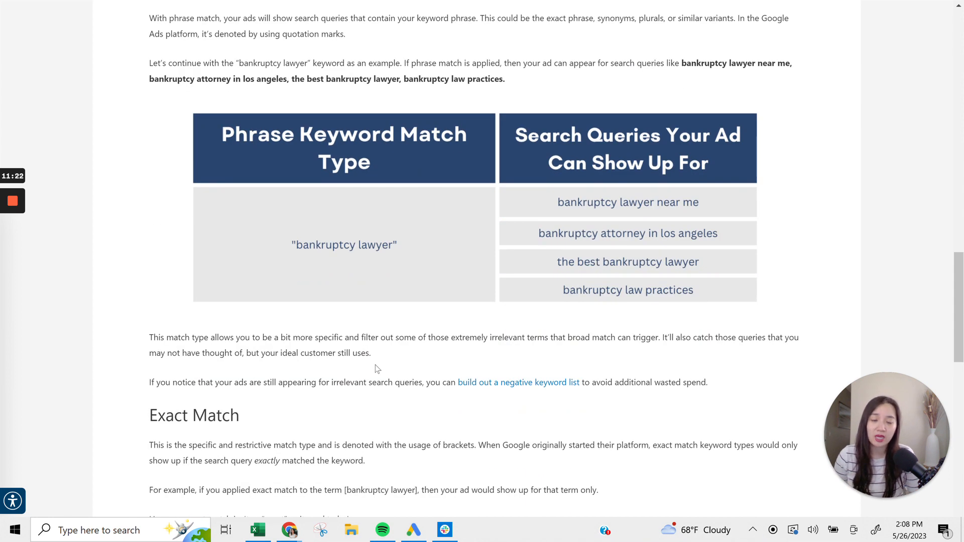
{"action": "scroll", "scroll_direction": "down", "scroll_amount": 3}
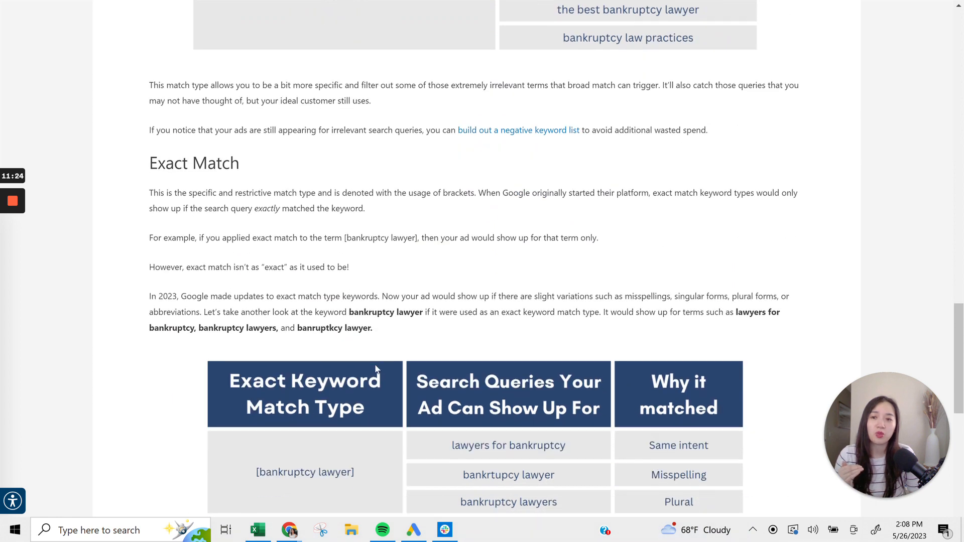
{"action": "scroll", "scroll_direction": "down", "scroll_amount": 3}
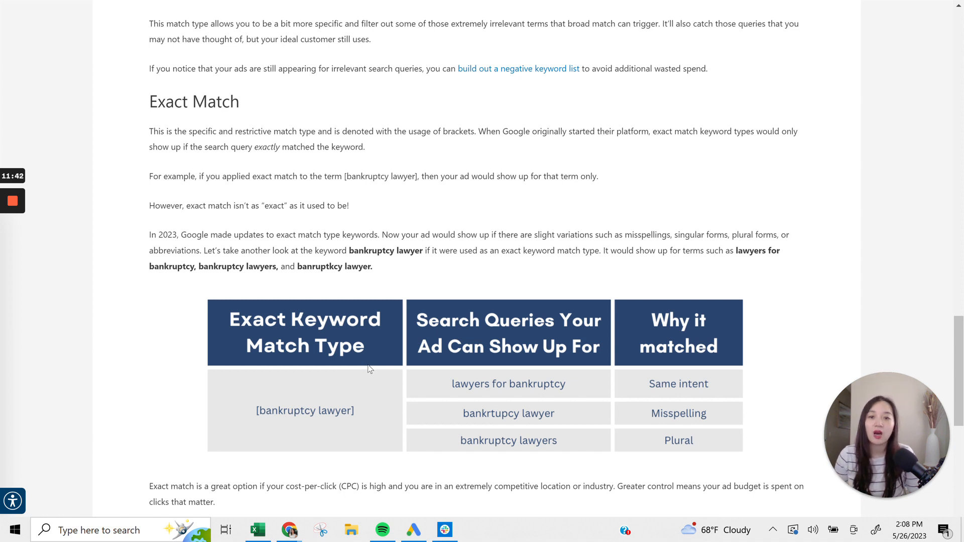
{"action": "scroll", "scroll_direction": "up", "scroll_amount": 3}
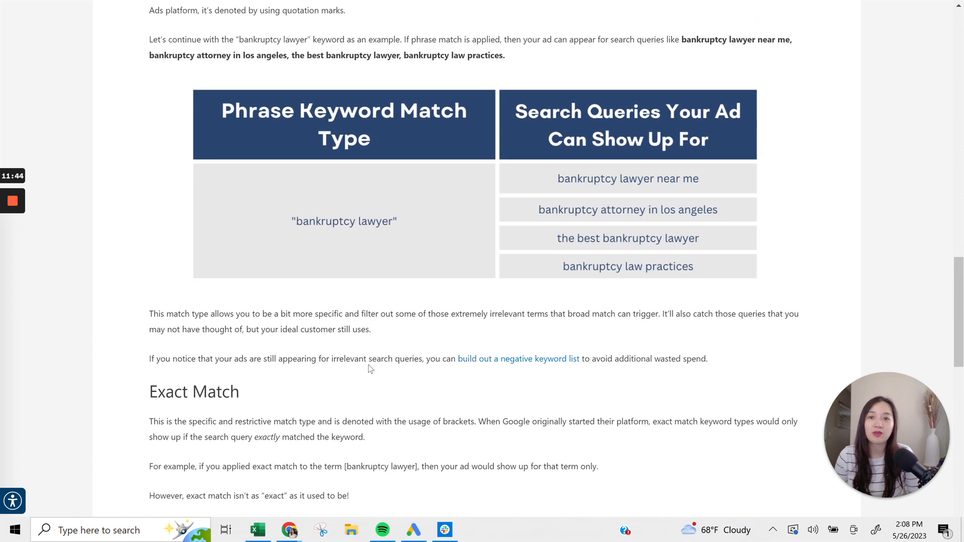
{"action": "scroll", "scroll_direction": "down", "scroll_amount": 3}
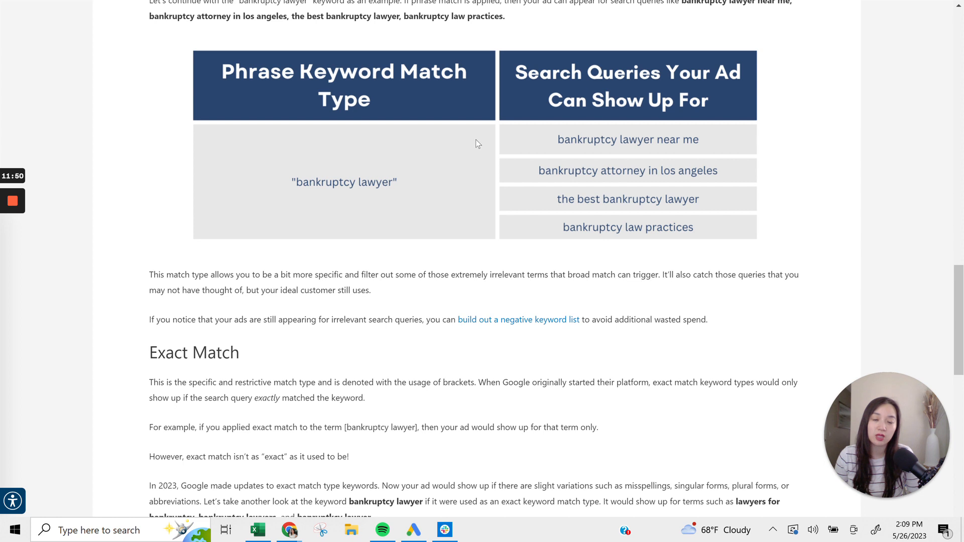
{"action": "mouse_move", "coordinate": [342, 191]}
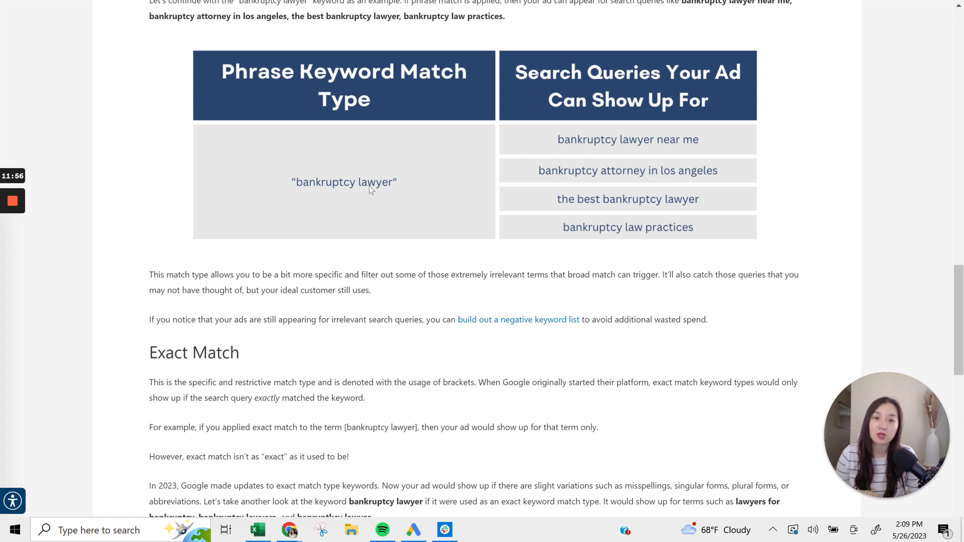
{"action": "mouse_move", "coordinate": [358, 235]}
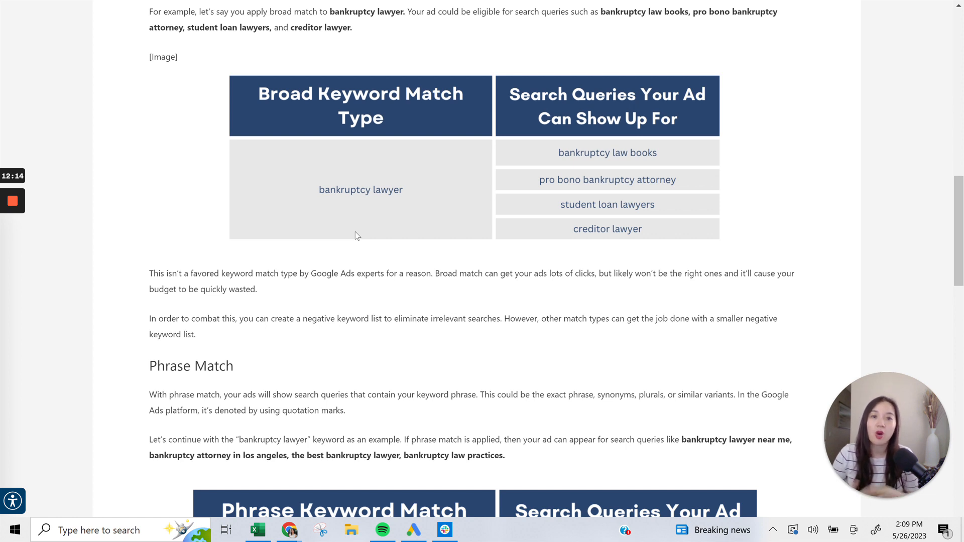
{"action": "scroll", "scroll_direction": "up", "scroll_amount": 3}
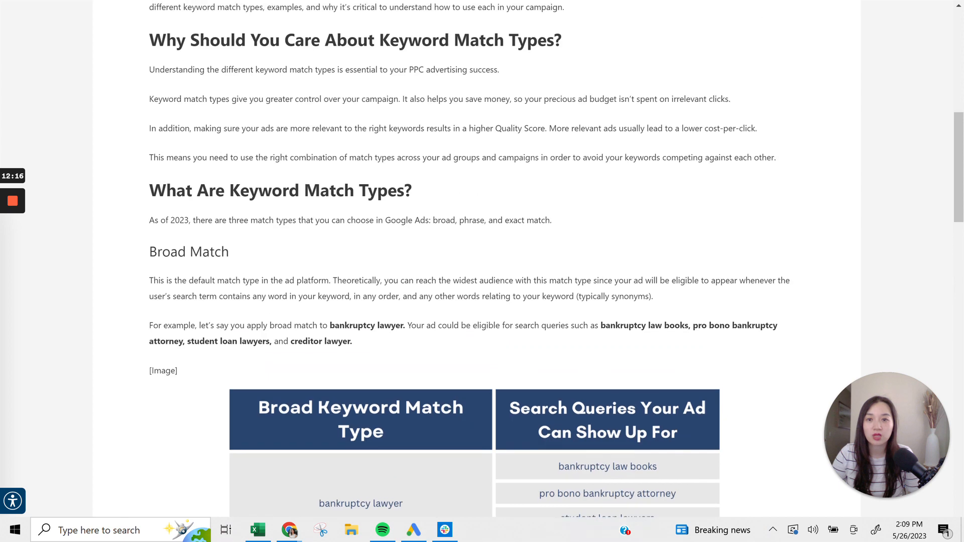